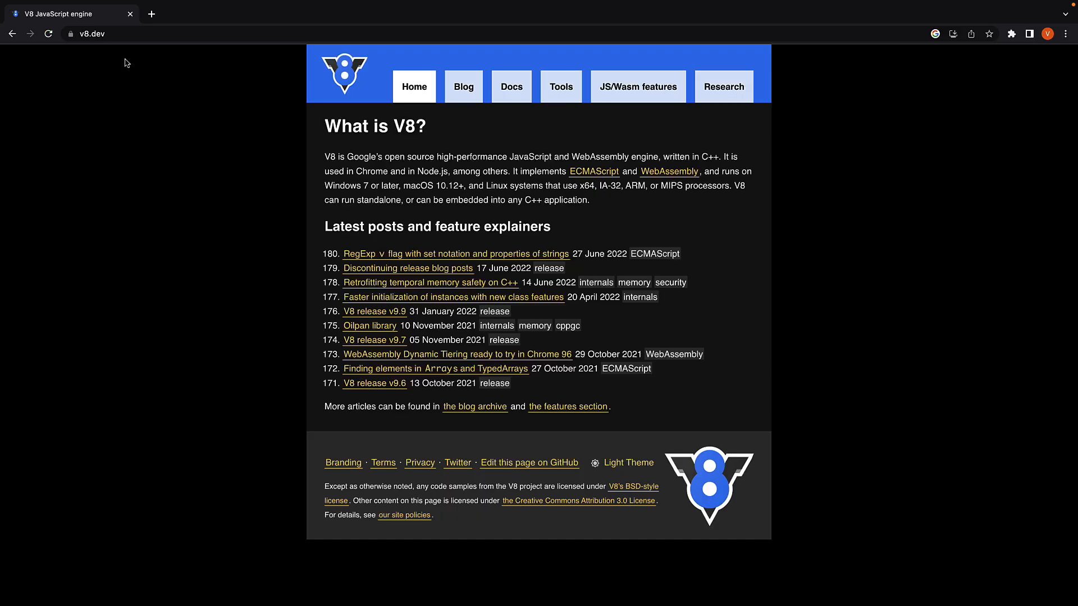
pyautogui.moveTo(162, 107)
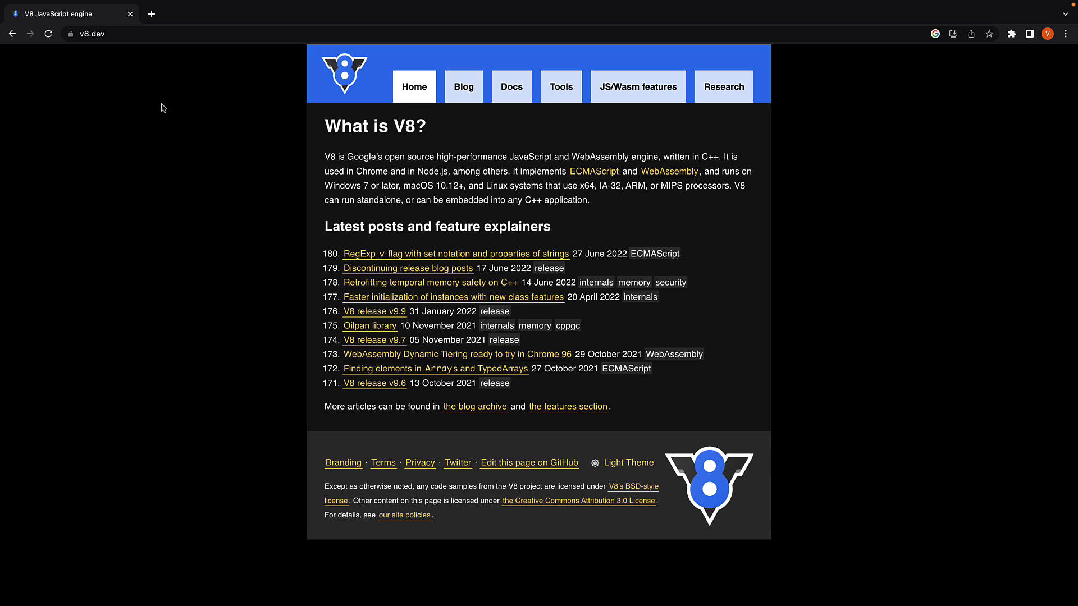
pyautogui.moveTo(178, 125)
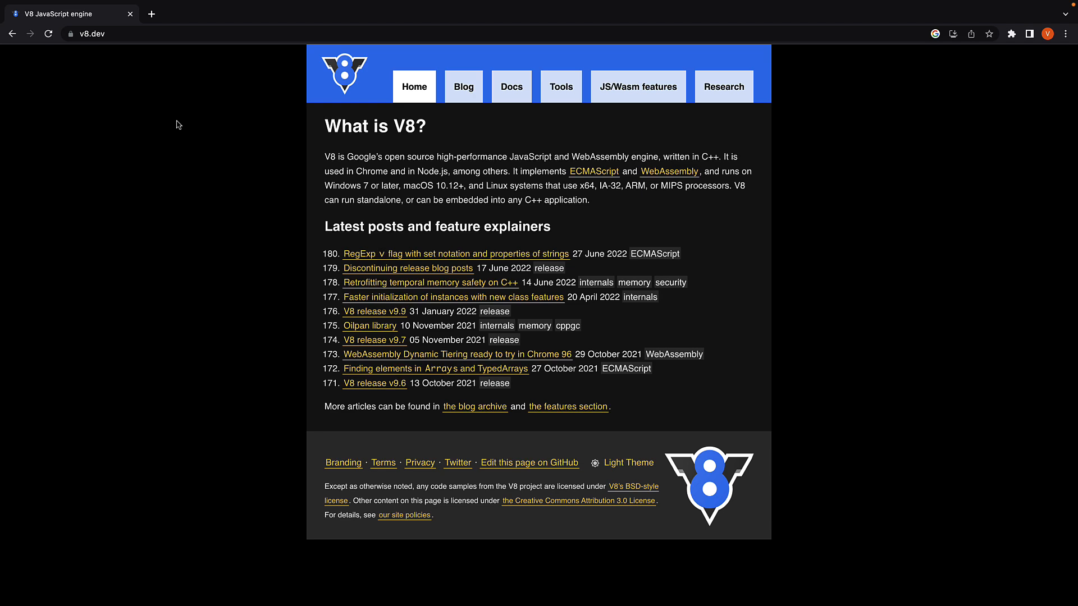
pyautogui.moveTo(182, 123)
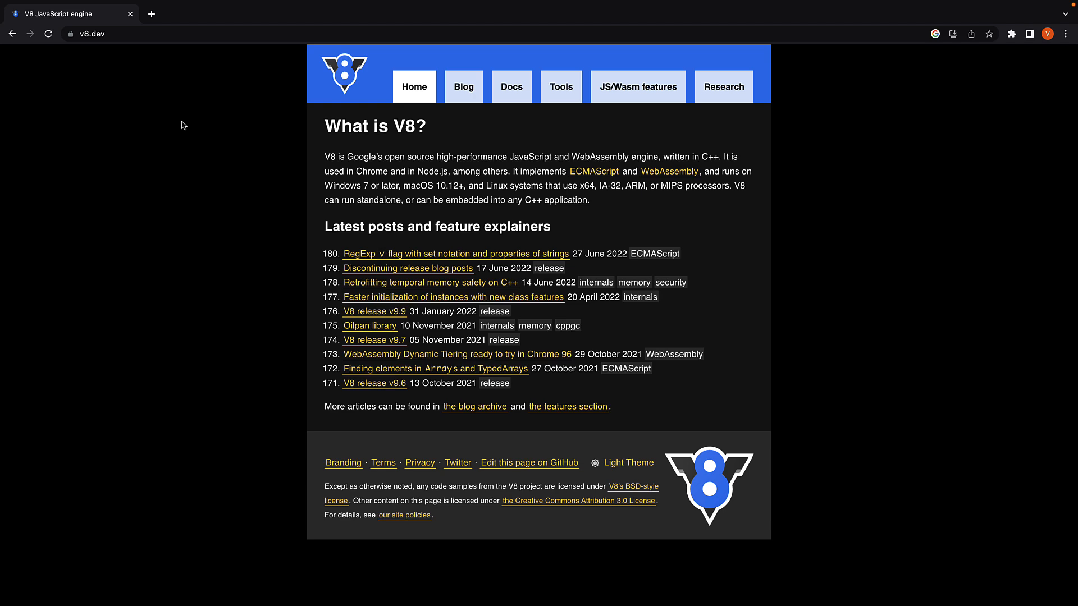
# From the v8.dev Docs page, reach the "Checking out the V8 source code" guide
pyautogui.click(512, 87)
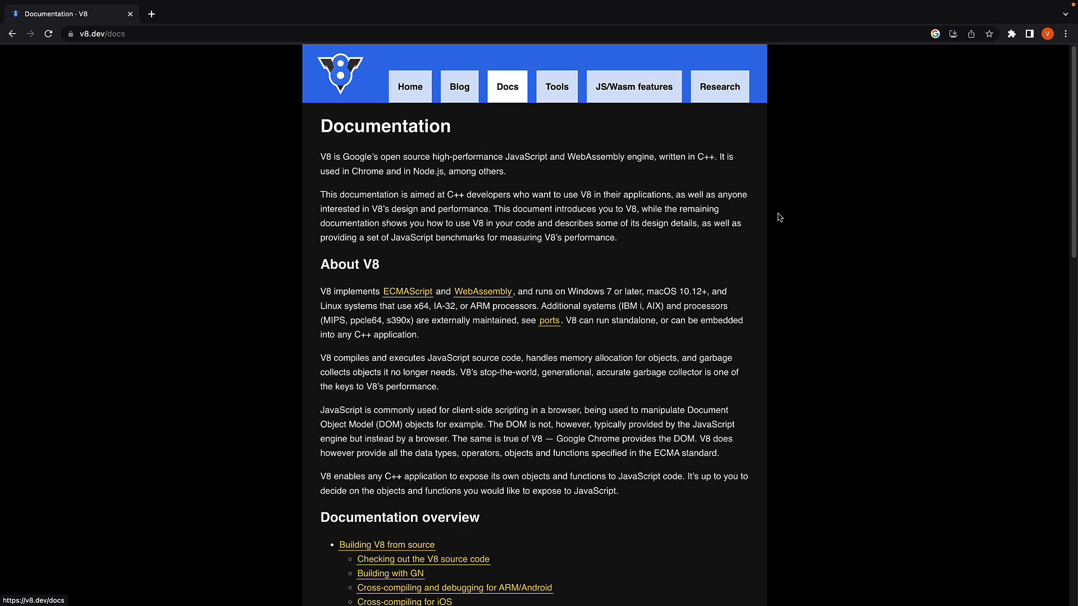
pyautogui.scroll(-3)
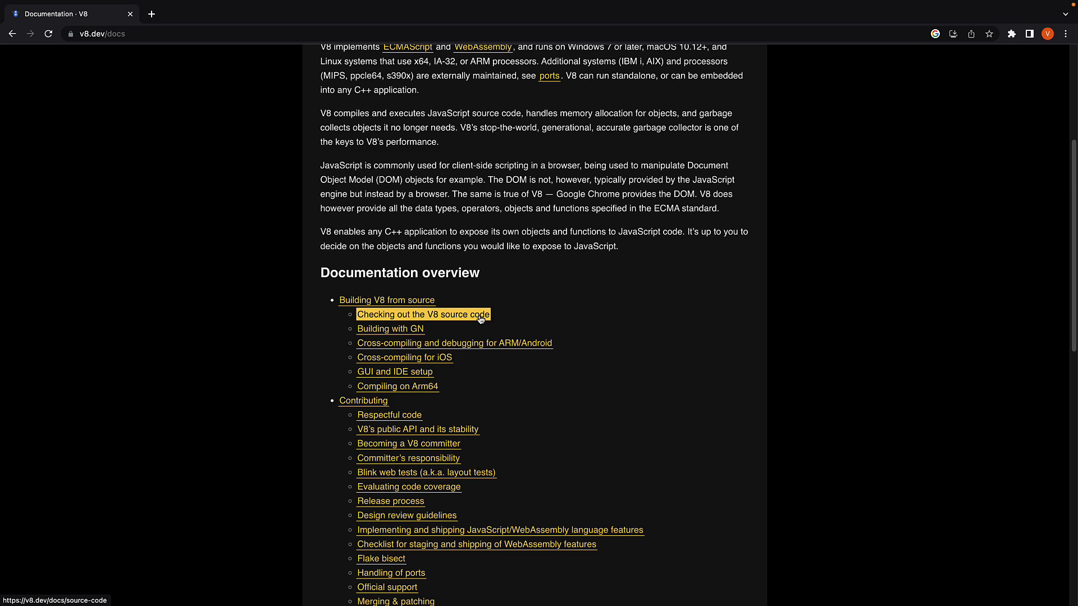
pyautogui.click(422, 315)
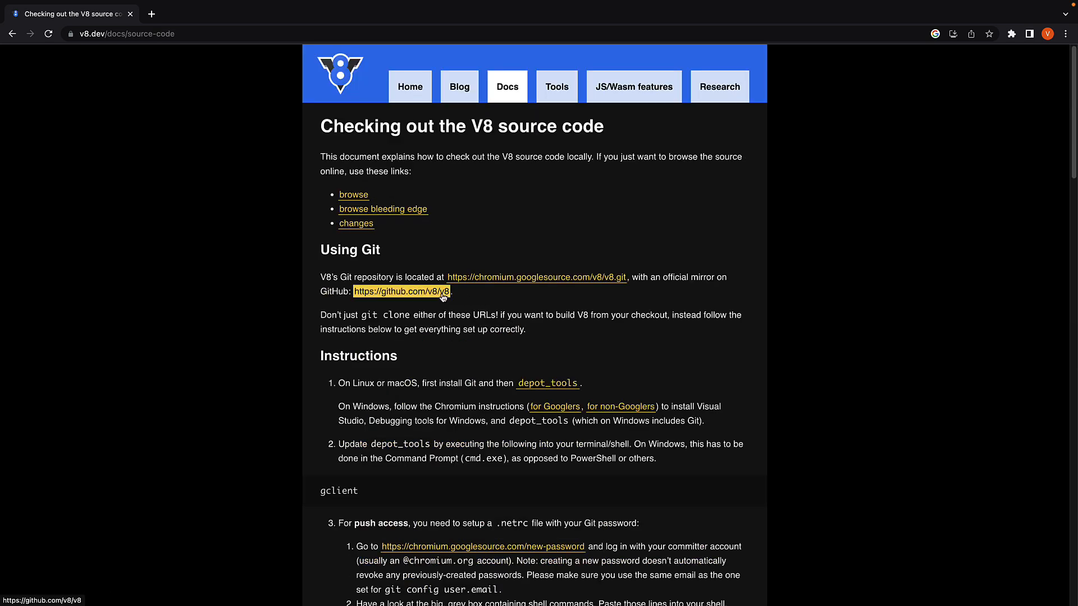
# Follow the github.com/v8/v8 link and scroll to the README's "Getting the Code" section
pyautogui.click(402, 292)
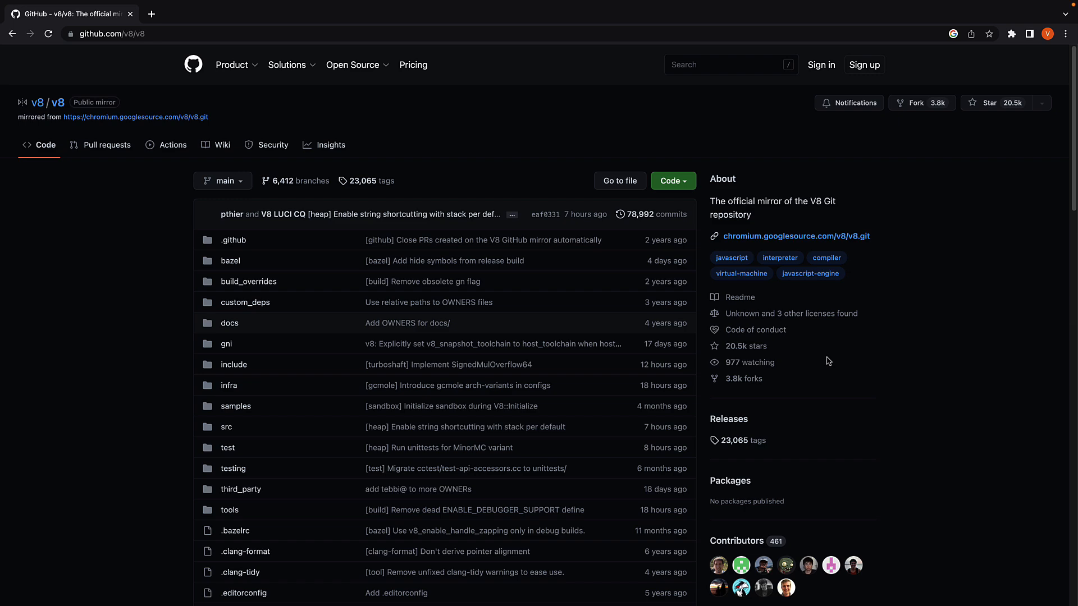
pyautogui.scroll(-3)
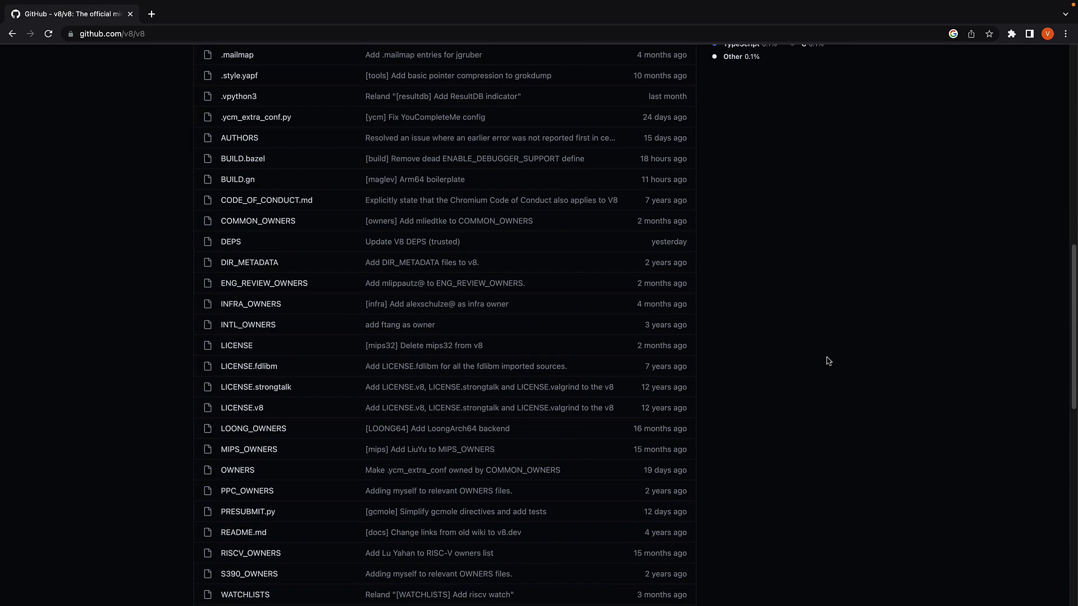
pyautogui.scroll(-3)
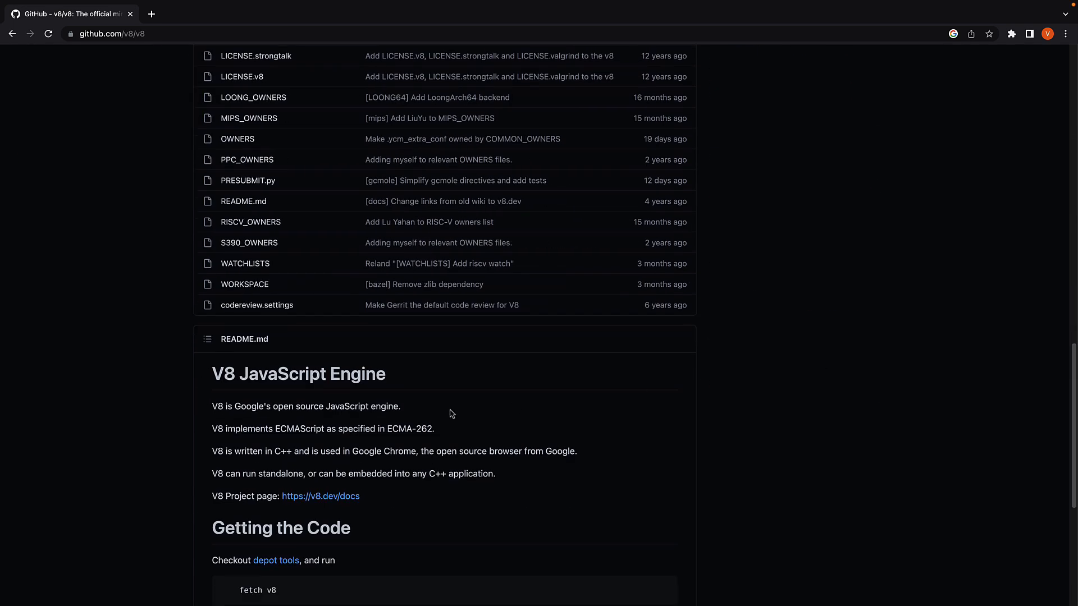
pyautogui.scroll(-3)
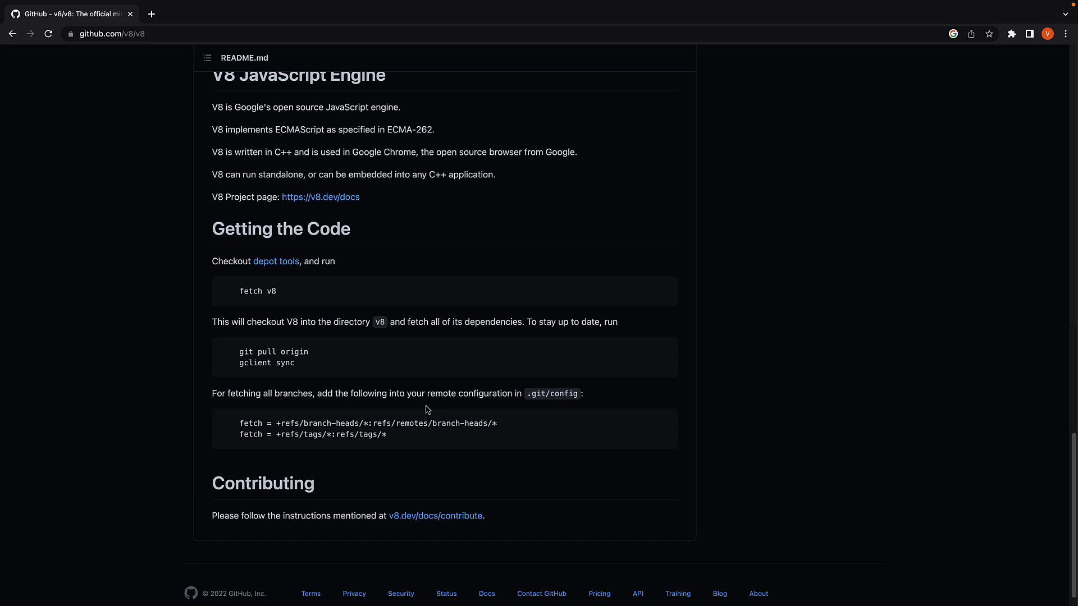
pyautogui.scroll(3)
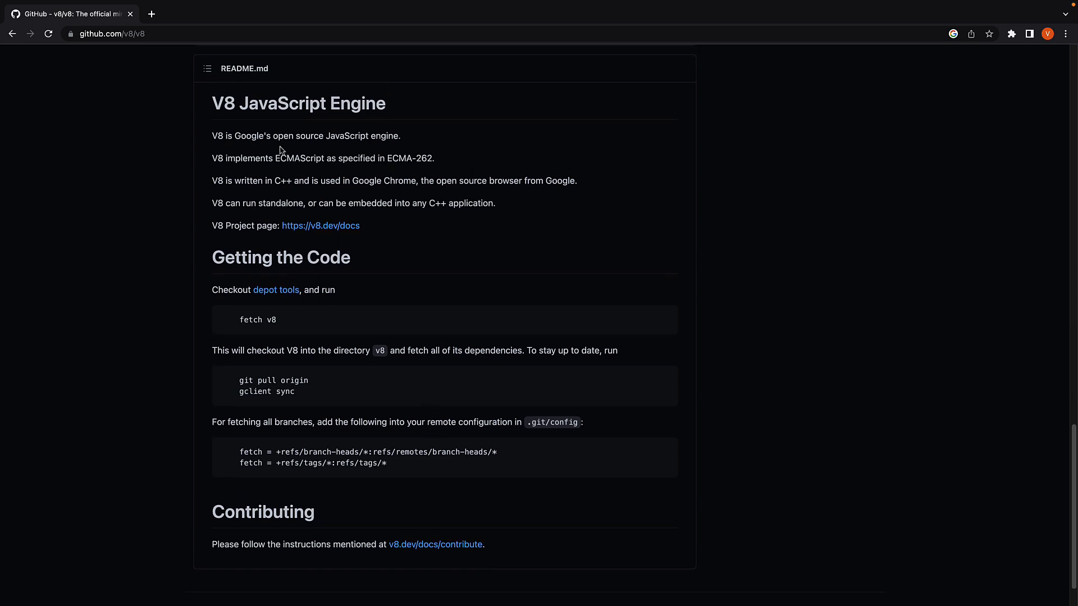
pyautogui.moveTo(266, 148)
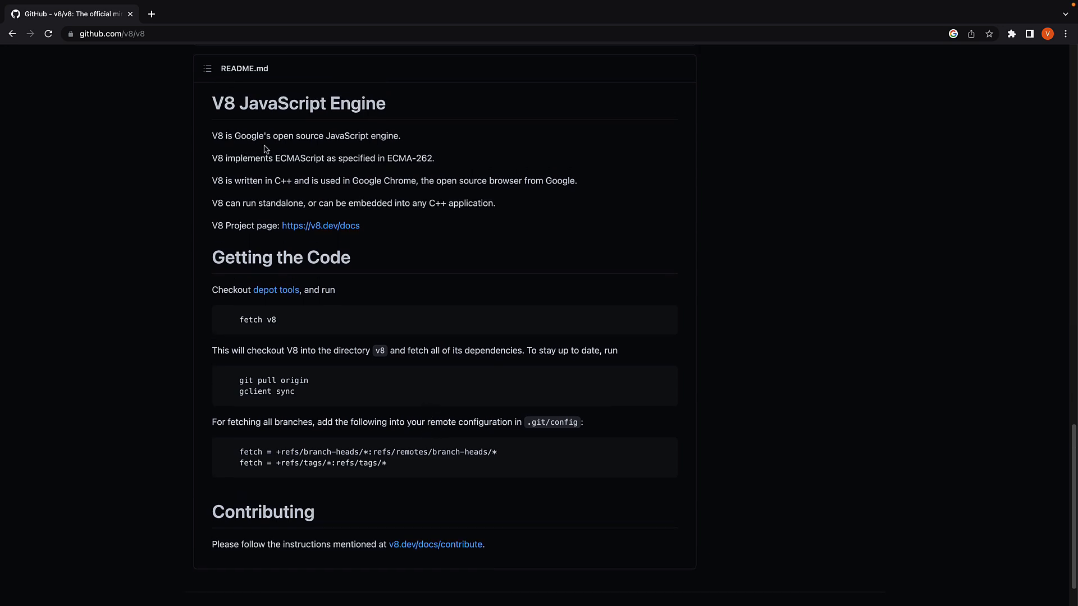
pyautogui.moveTo(361, 146)
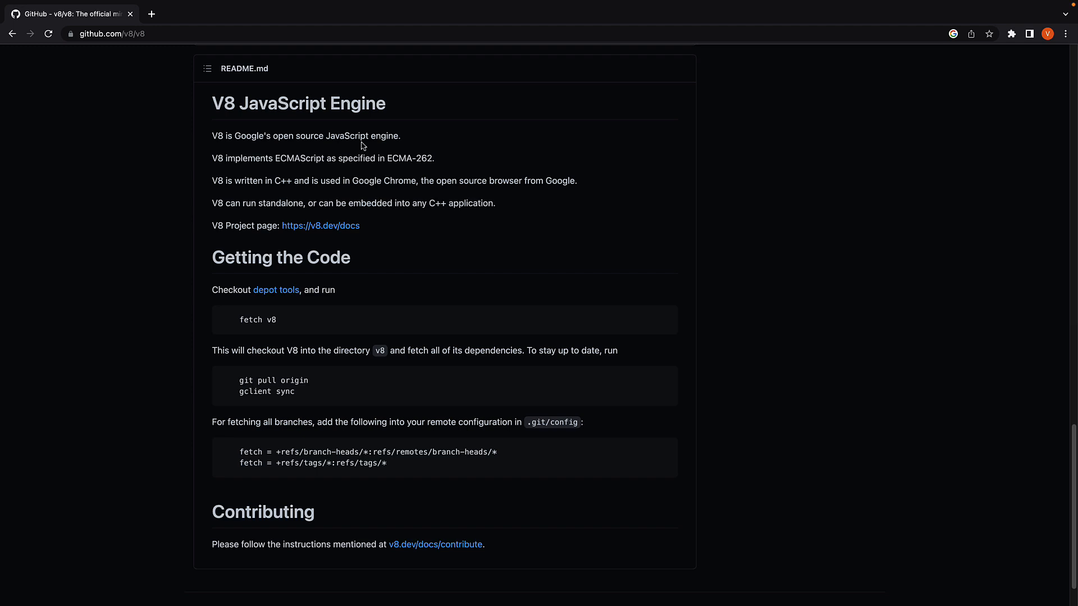
pyautogui.moveTo(375, 146)
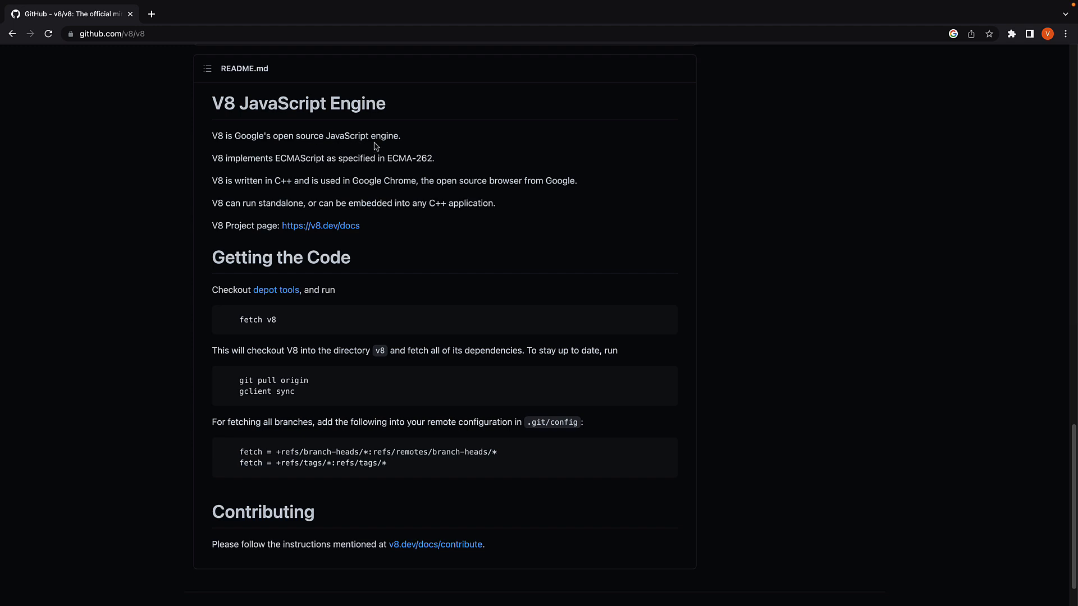
pyautogui.moveTo(249, 168)
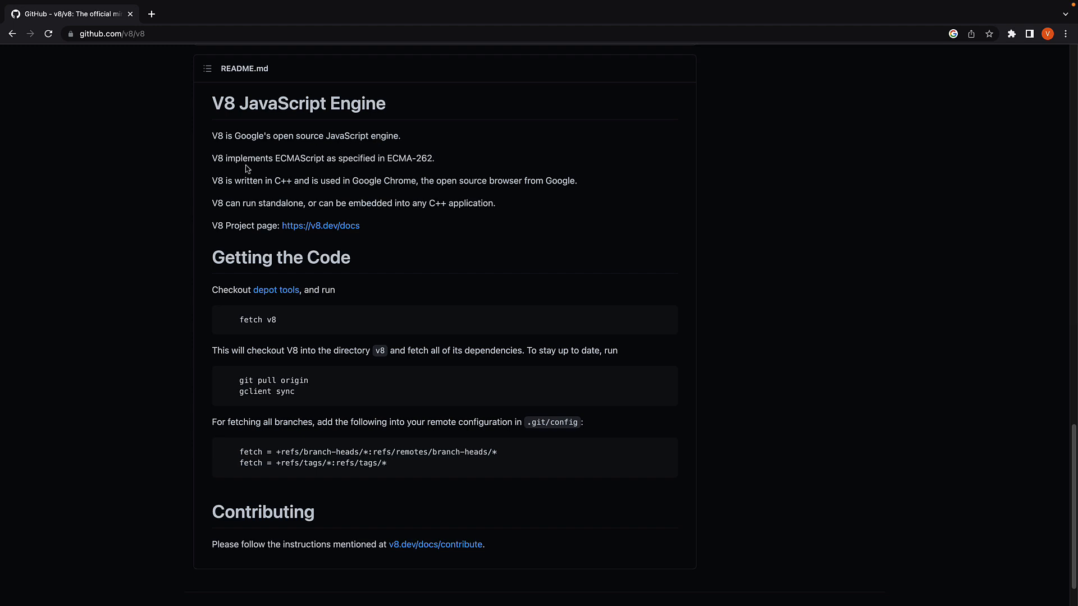
pyautogui.moveTo(292, 168)
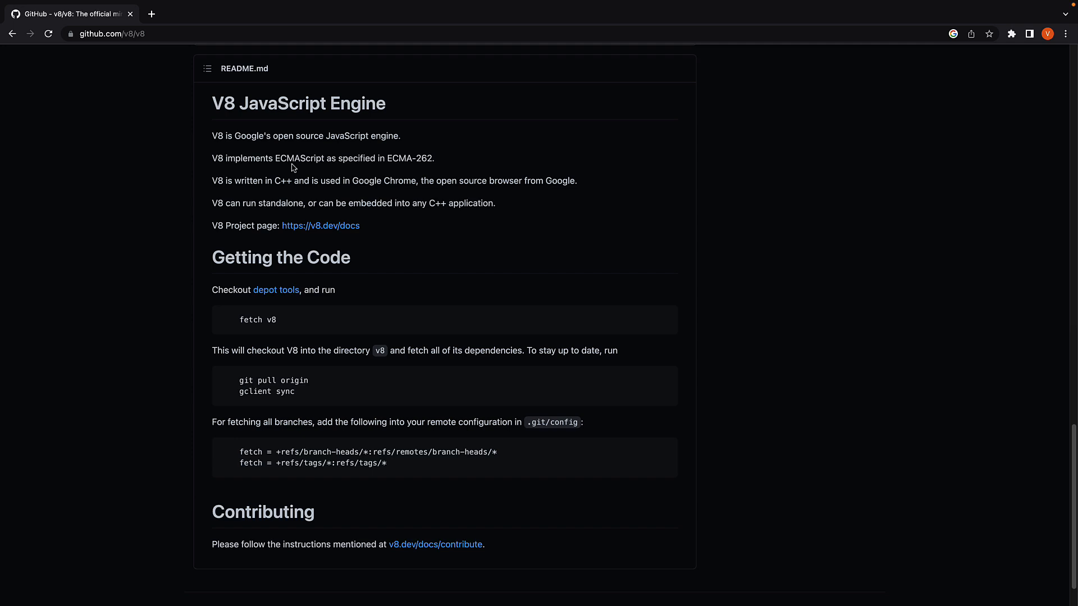
pyautogui.moveTo(418, 169)
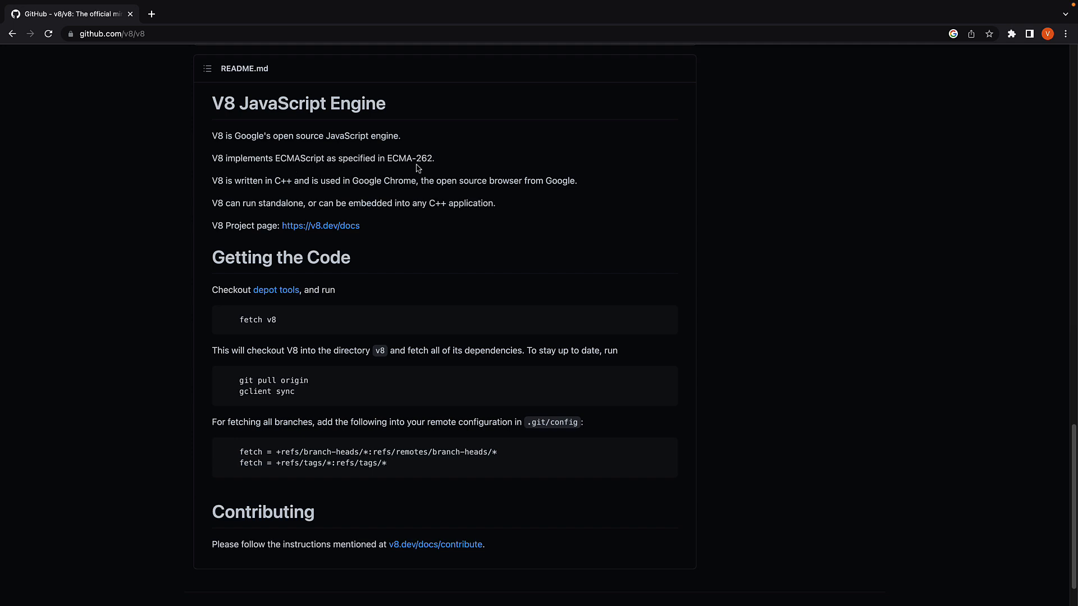
pyautogui.moveTo(286, 178)
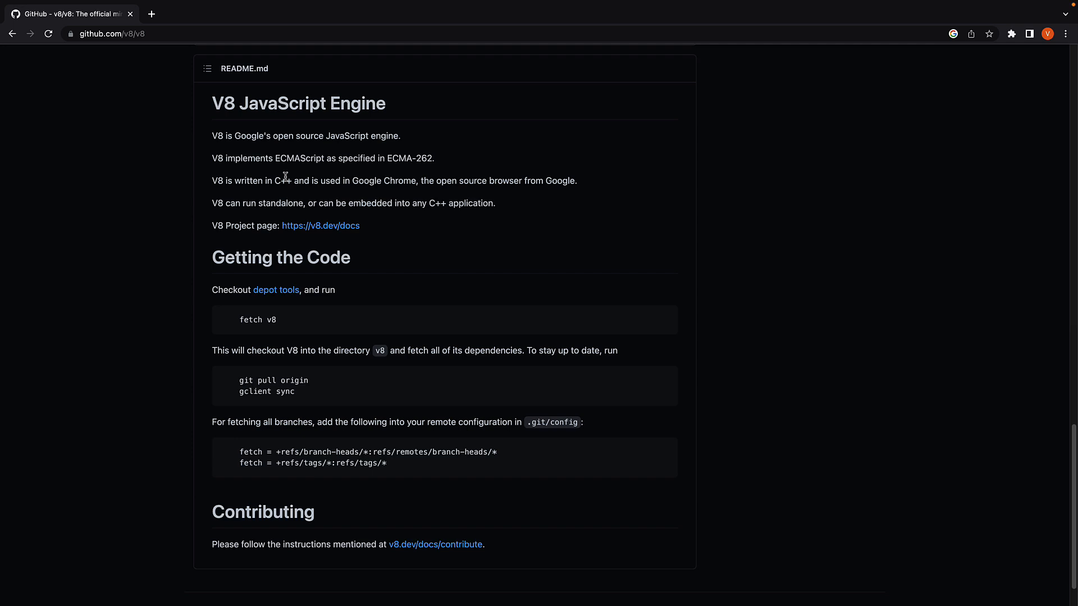
pyautogui.moveTo(422, 167)
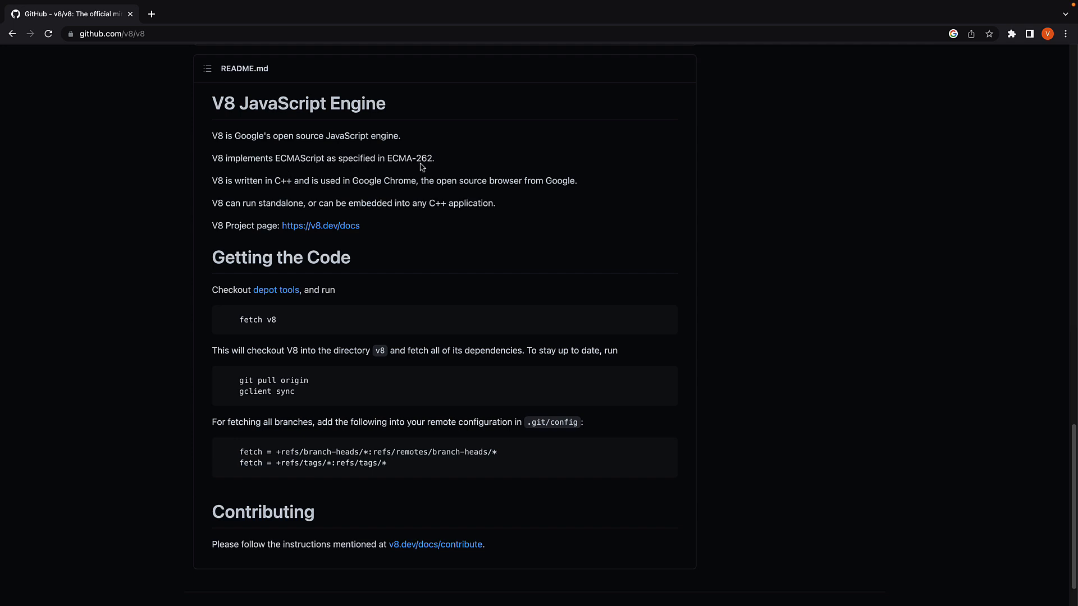
pyautogui.moveTo(332, 172)
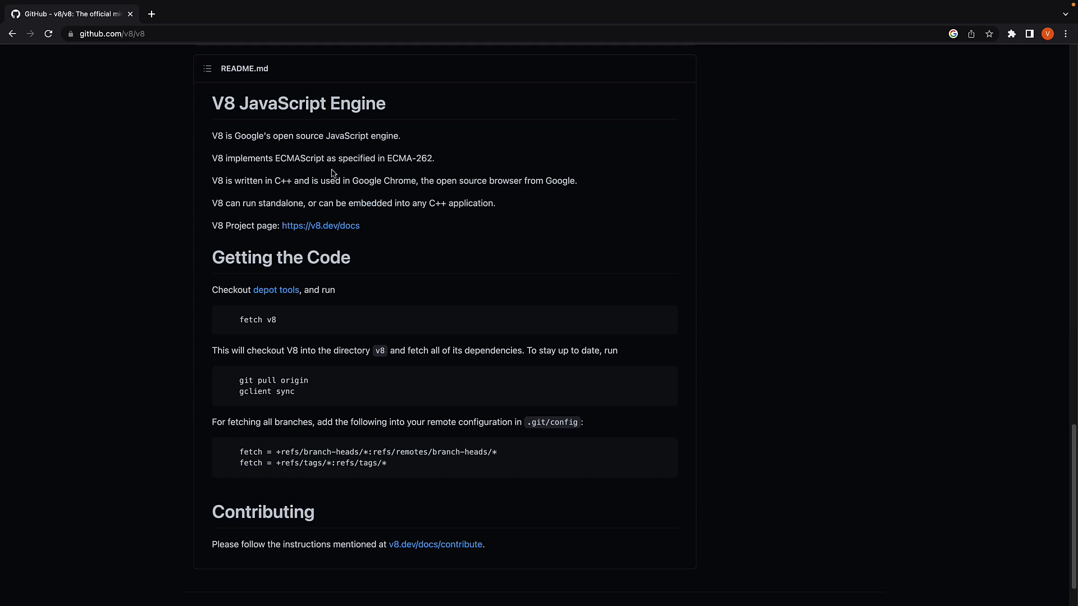
pyautogui.moveTo(313, 170)
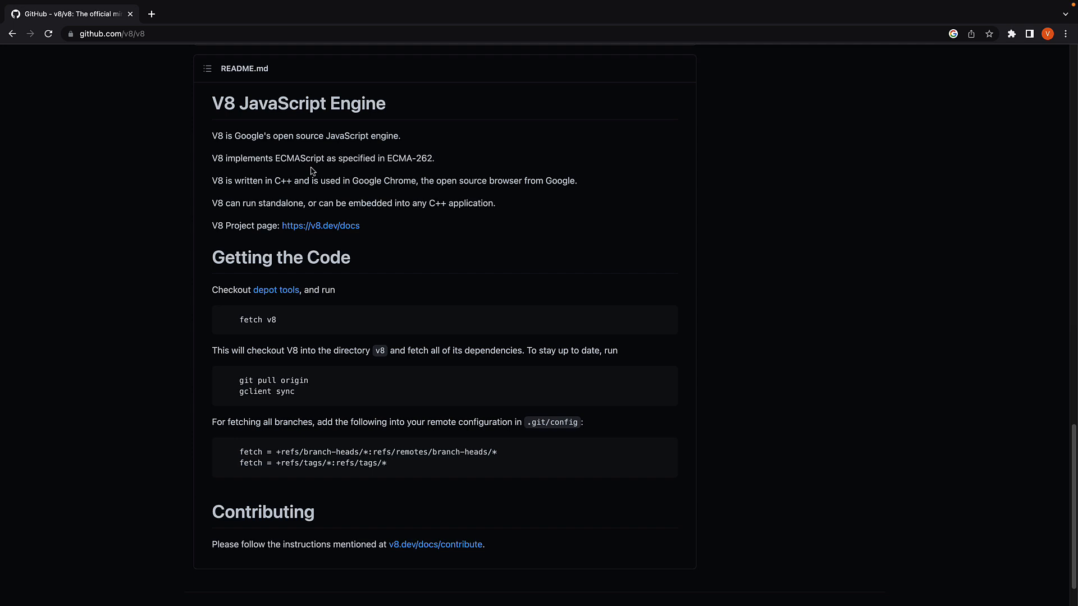
pyautogui.moveTo(238, 195)
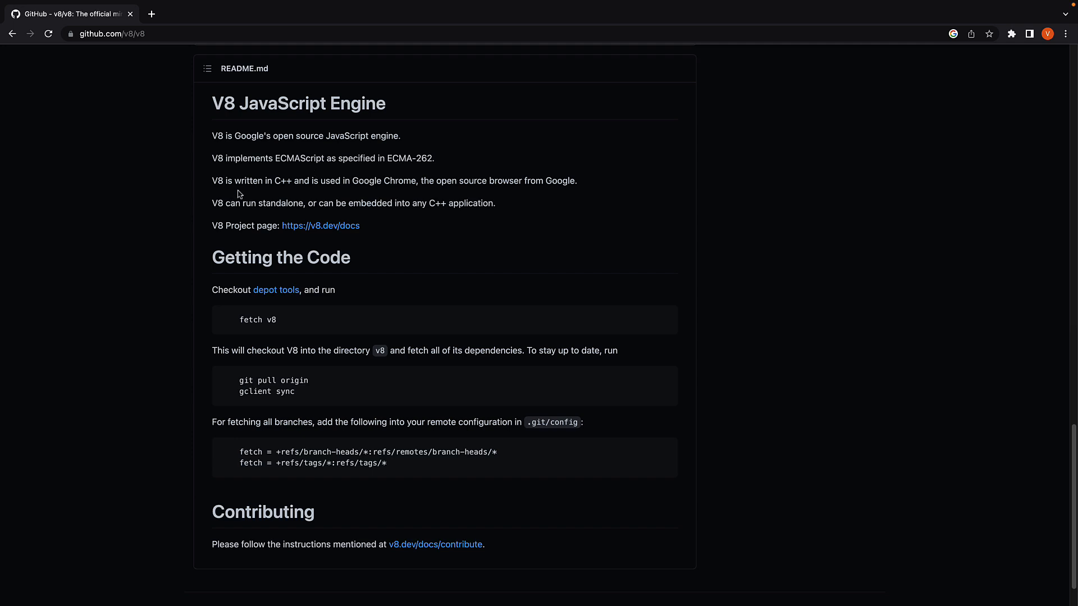
pyautogui.moveTo(292, 193)
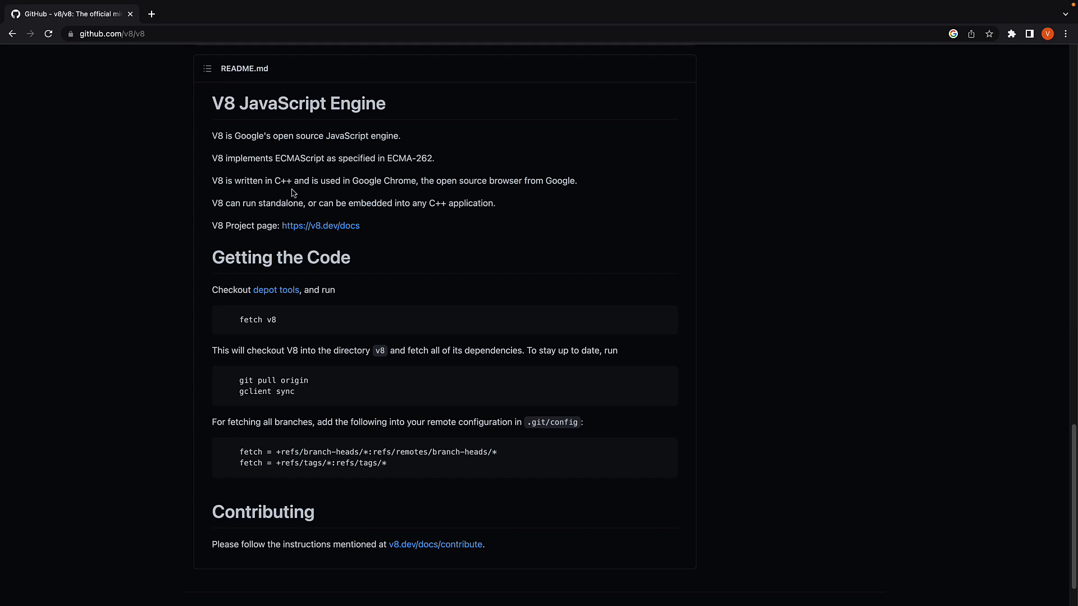
pyautogui.moveTo(390, 195)
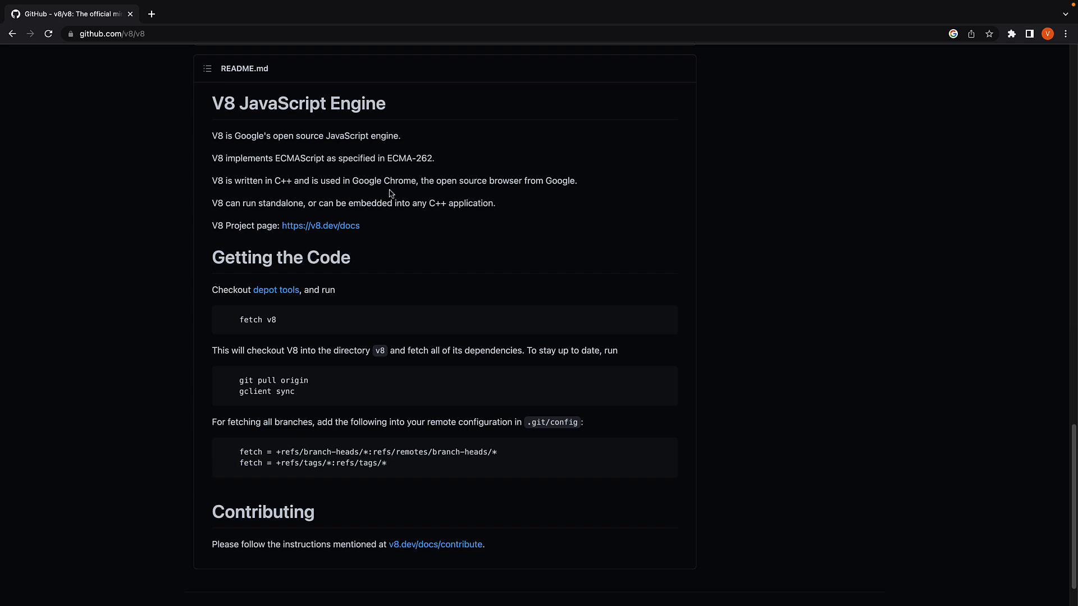
pyautogui.moveTo(276, 217)
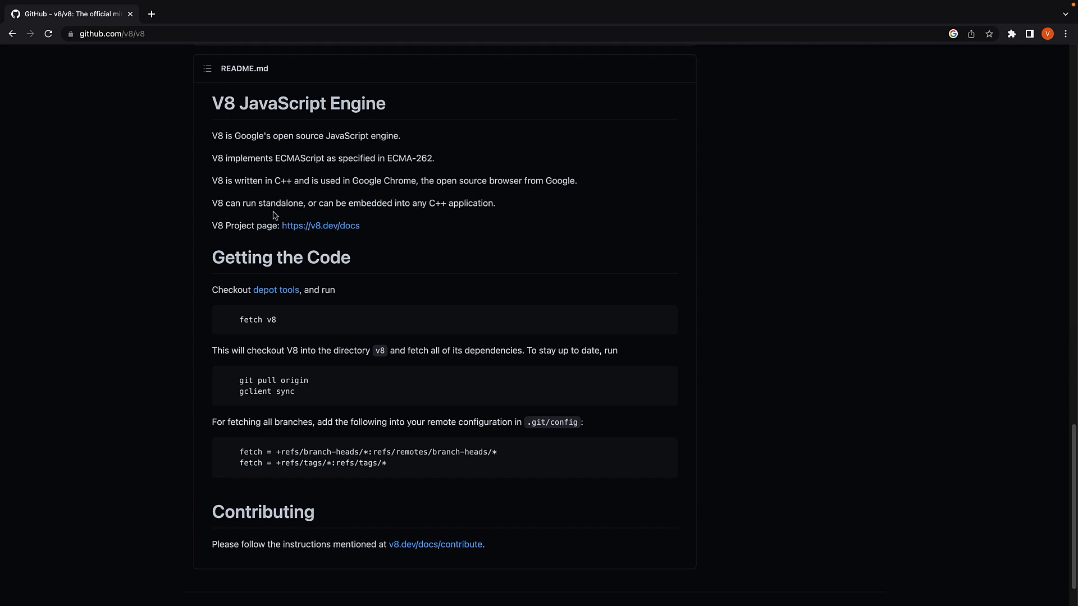
pyautogui.moveTo(234, 215)
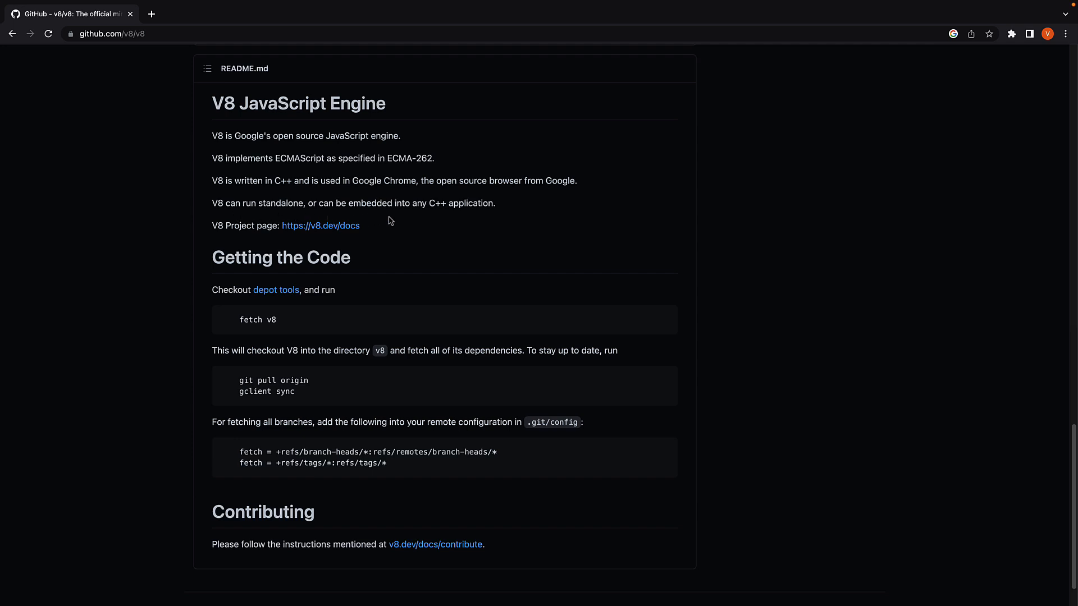
pyautogui.moveTo(501, 218)
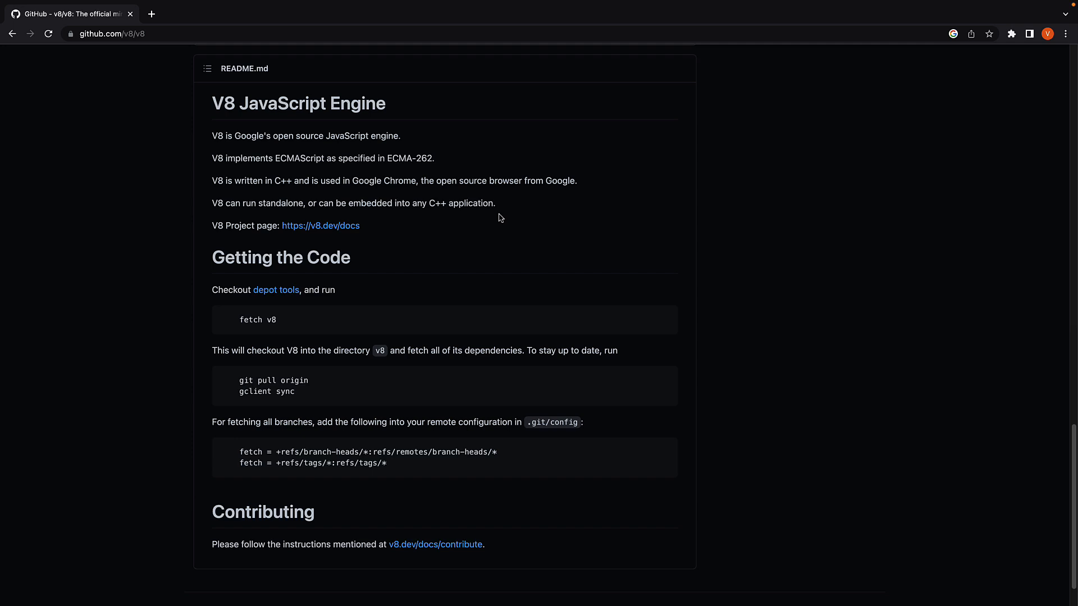
pyautogui.moveTo(492, 218)
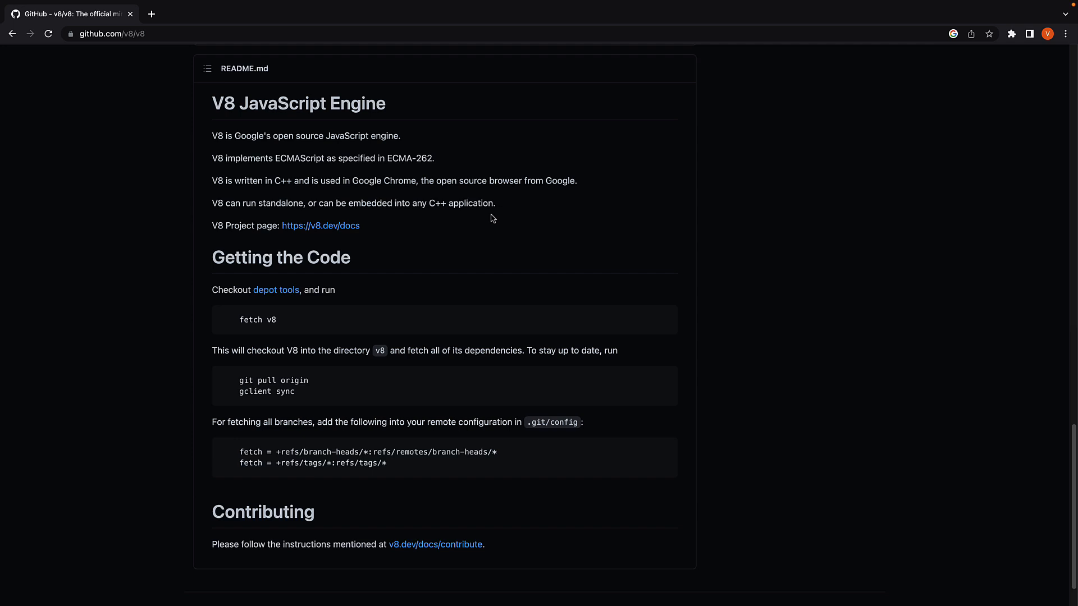